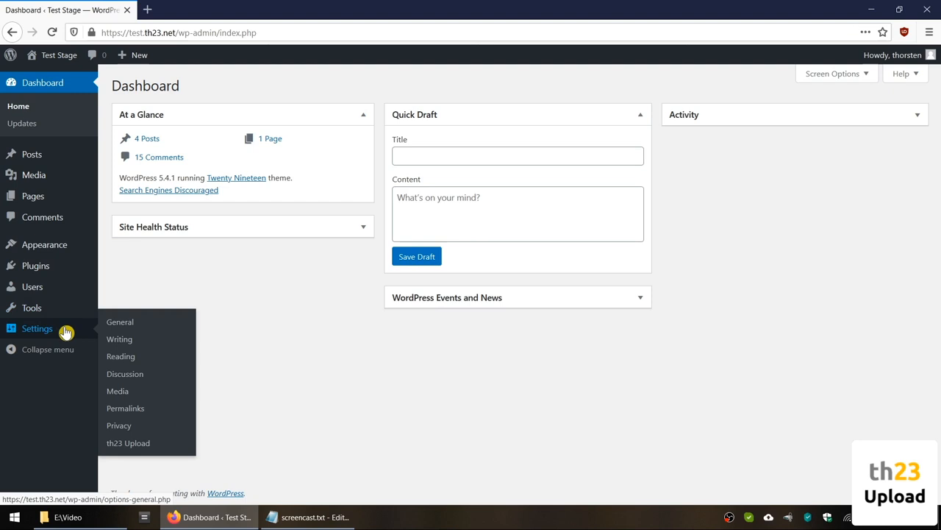
# - Go to the Media Settings page from the admin sidebar
pyautogui.click(118, 391)
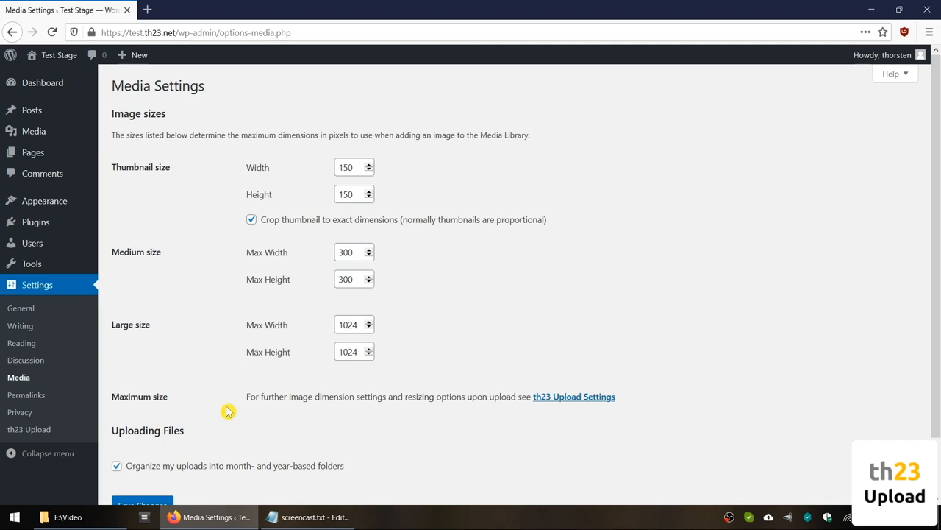
pyautogui.moveTo(572, 397)
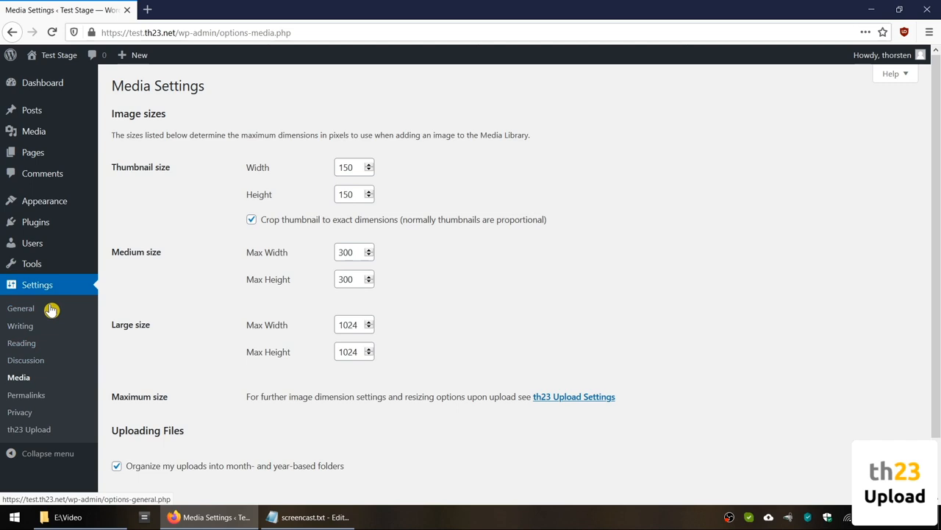
# - Go to the th23 Upload settings and focus the Max height field reading 1500
pyautogui.click(28, 430)
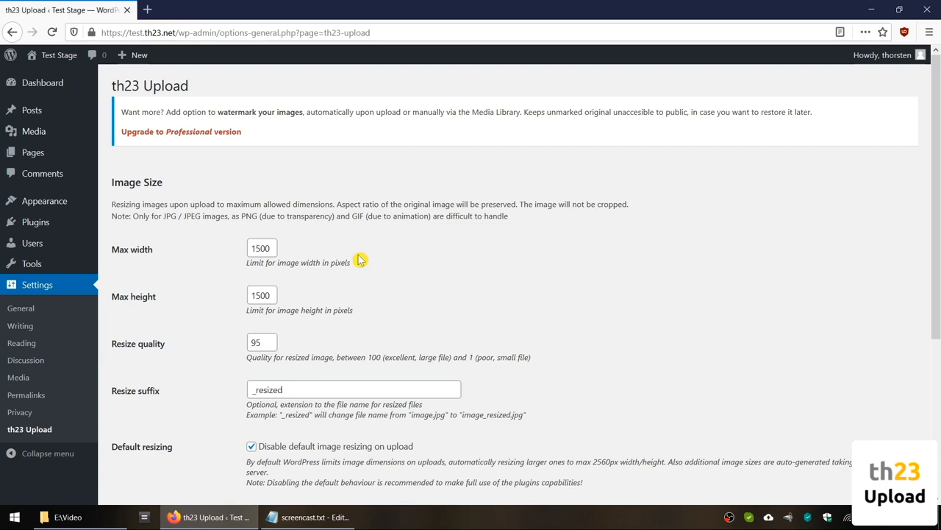
pyautogui.moveTo(205, 230)
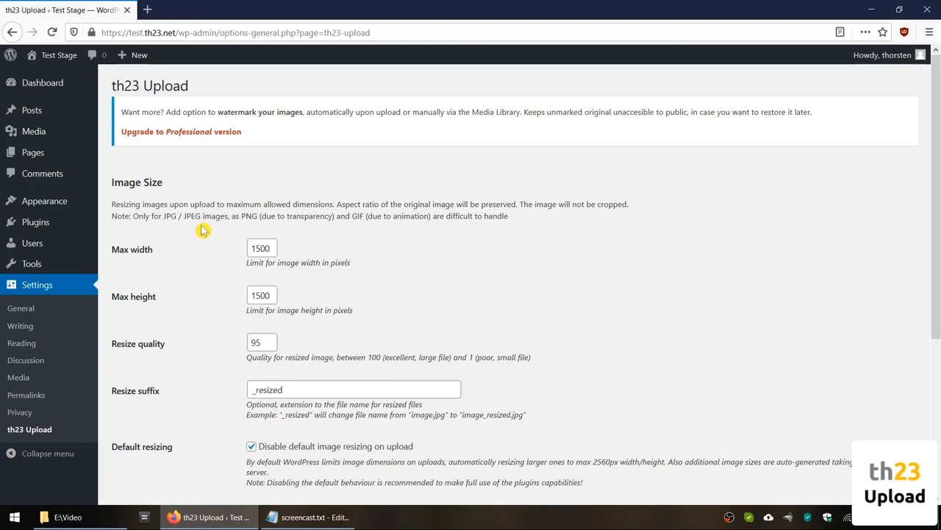
pyautogui.click(262, 247)
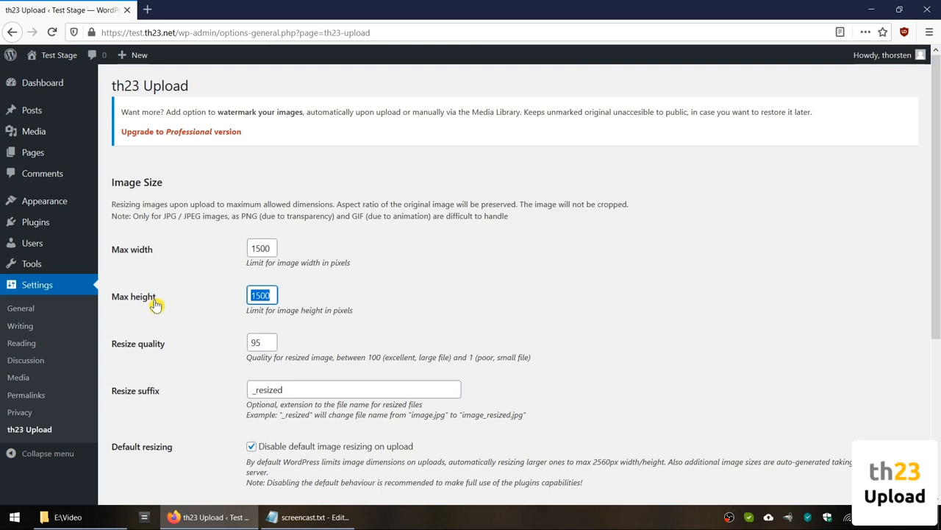
pyautogui.moveTo(228, 310)
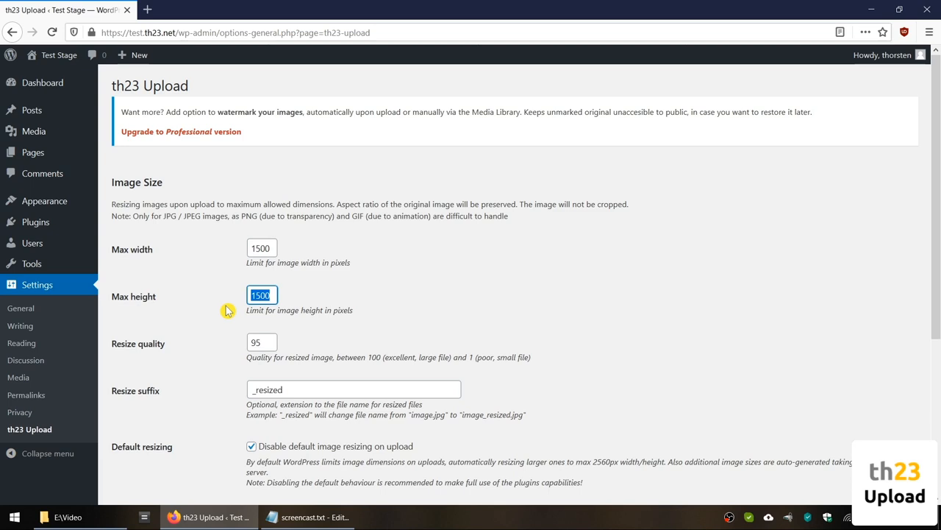
pyautogui.moveTo(156, 351)
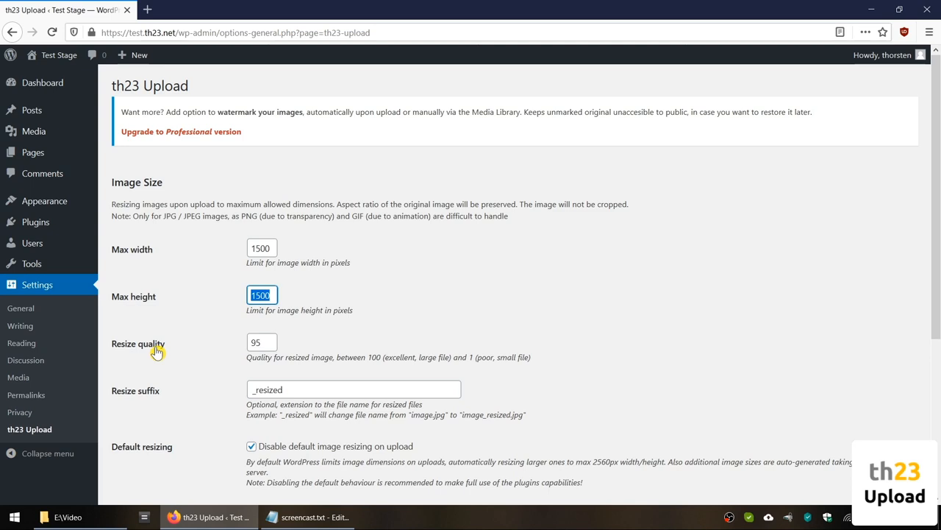
pyautogui.click(261, 341)
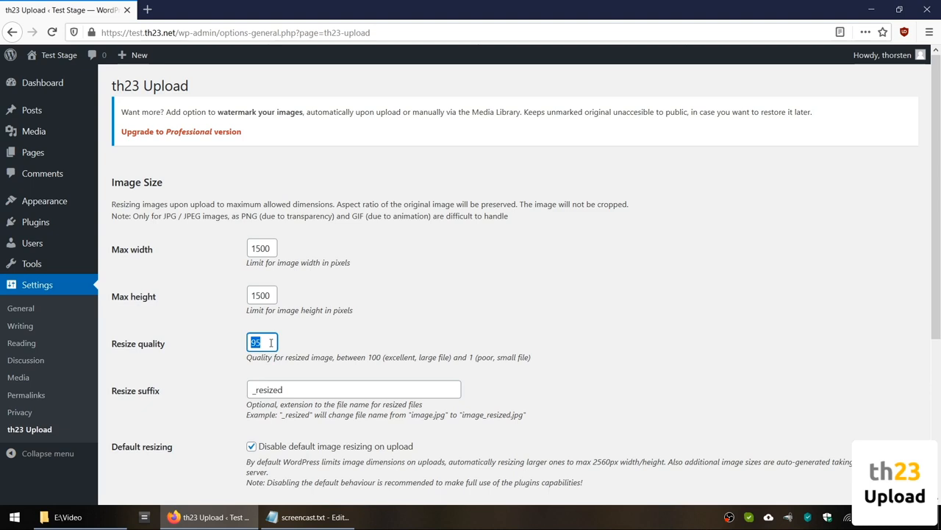
pyautogui.moveTo(156, 397)
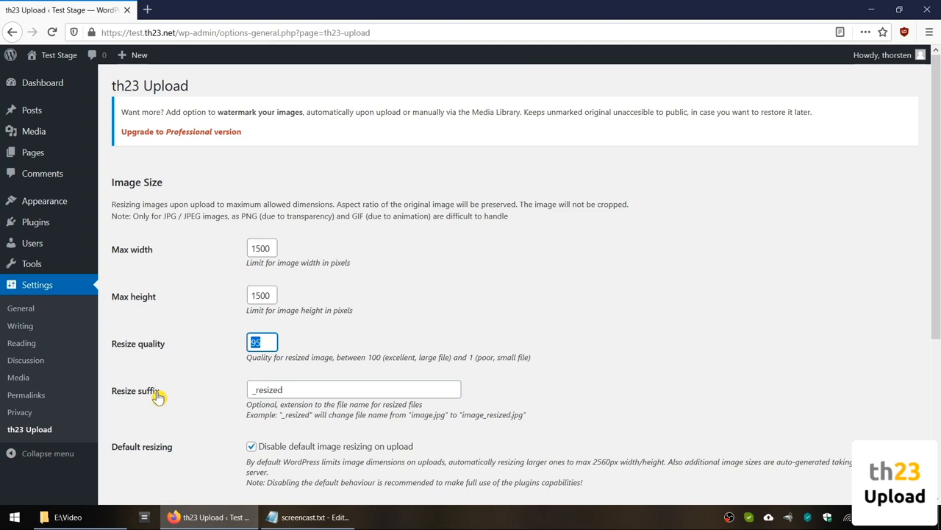
# - Replace the resize suffix _resized with _online
pyautogui.click(353, 389)
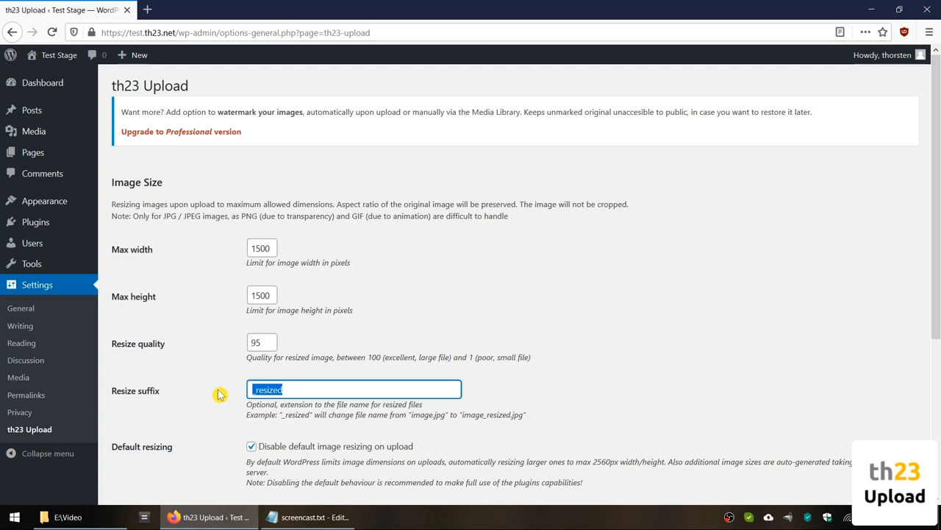
pyautogui.moveTo(291, 388)
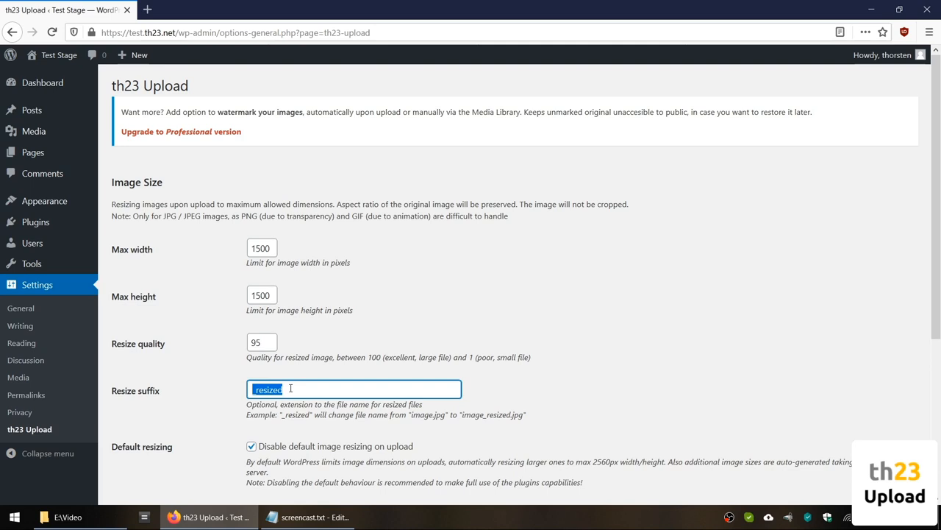
pyautogui.write('_online')
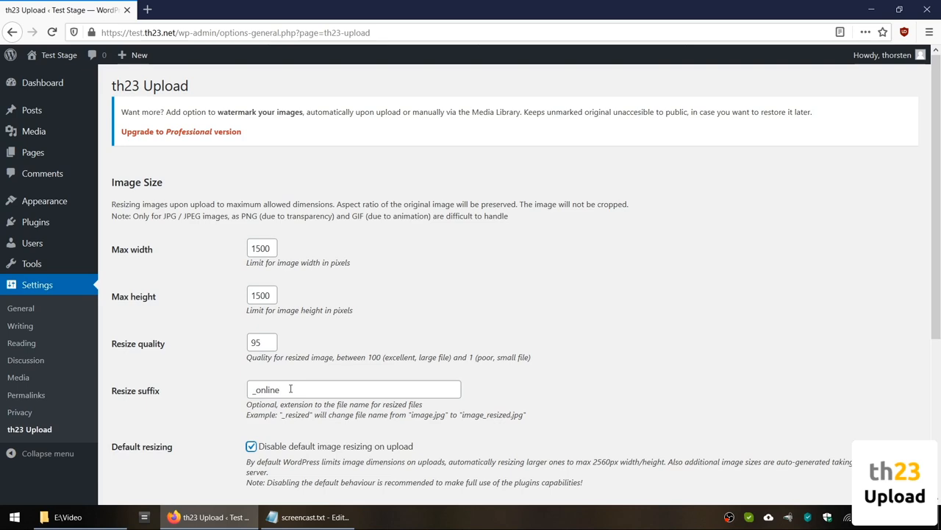
pyautogui.scroll(-3)
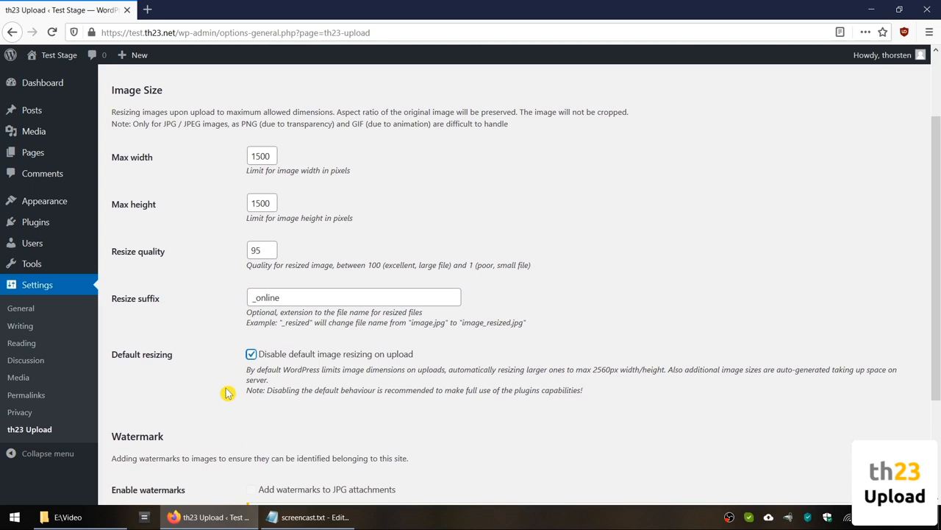
pyautogui.scroll(-3)
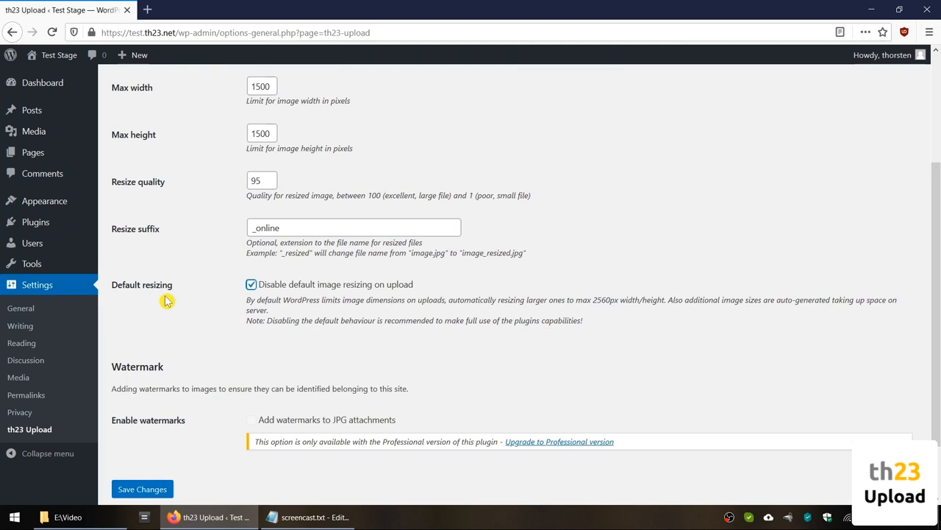
pyautogui.moveTo(288, 278)
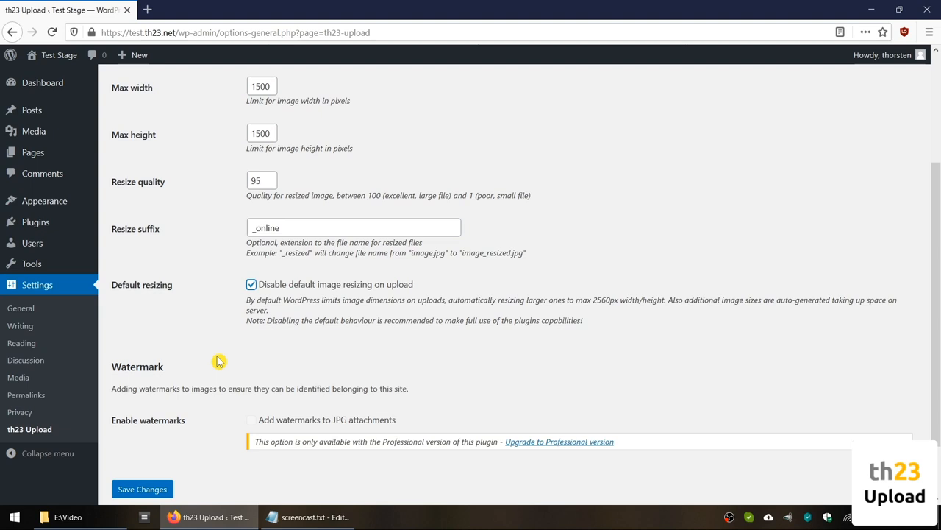
# - Save the th23 Upload settings and confirm they are saved
pyautogui.click(141, 488)
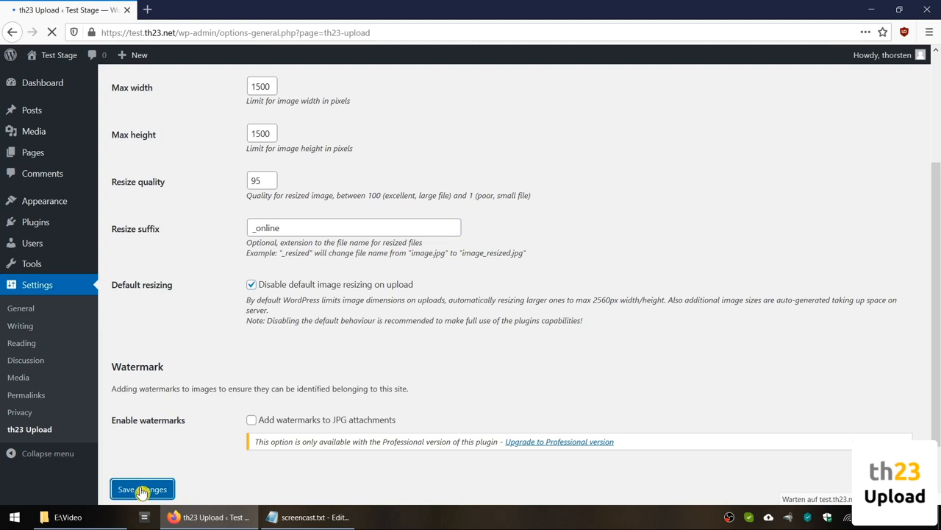
pyautogui.click(147, 488)
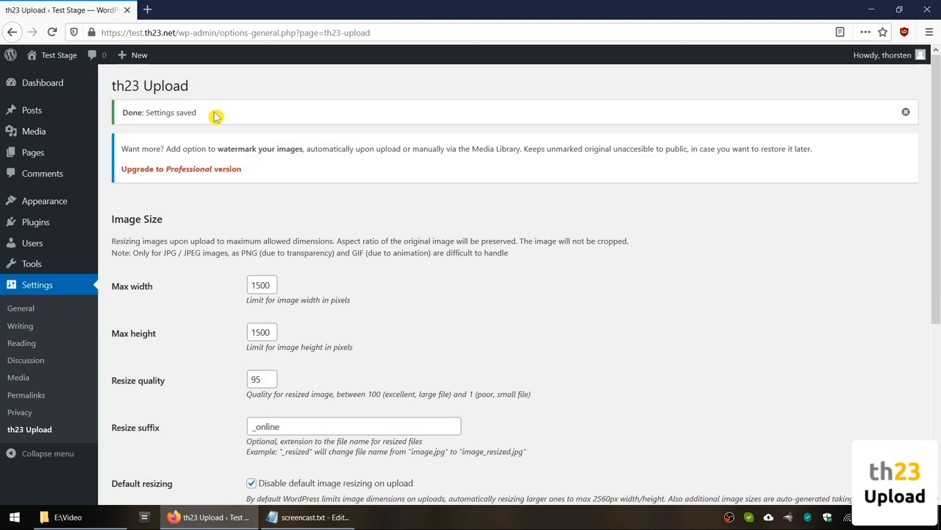